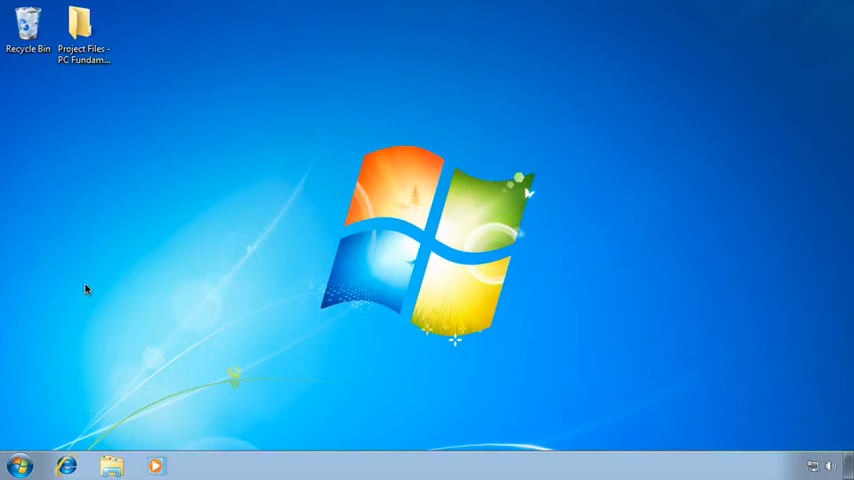
mouse_move(70, 406)
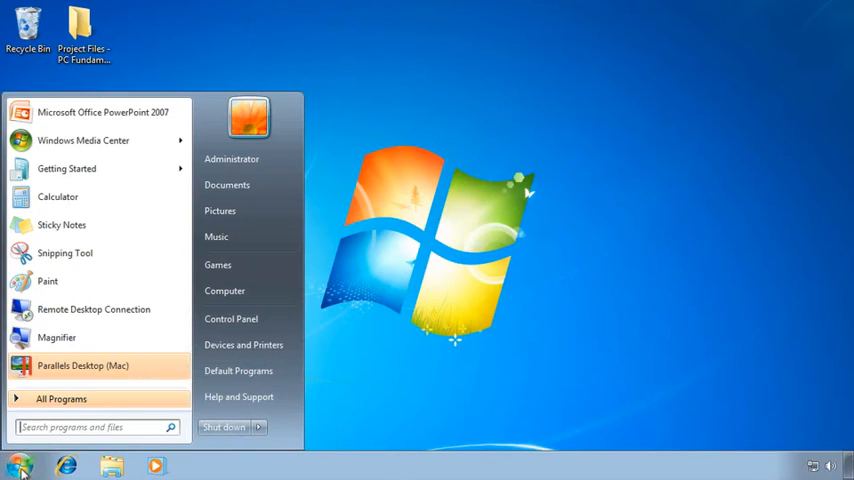
mouse_move(125, 452)
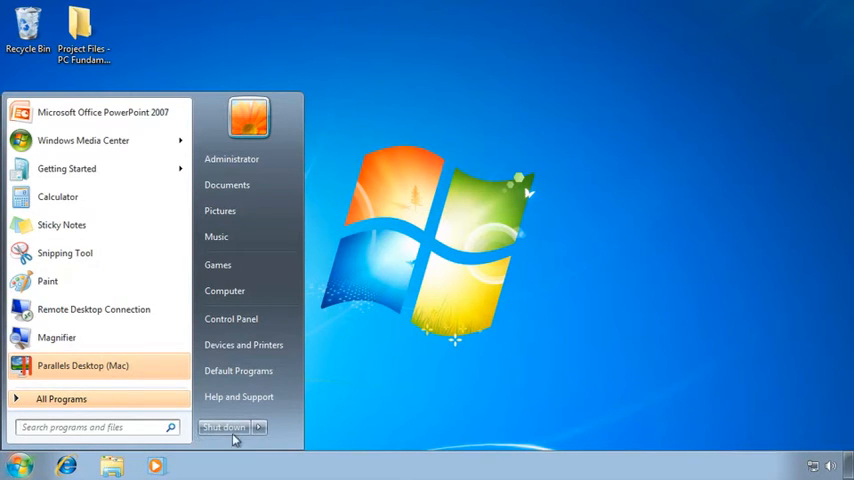
mouse_move(225, 427)
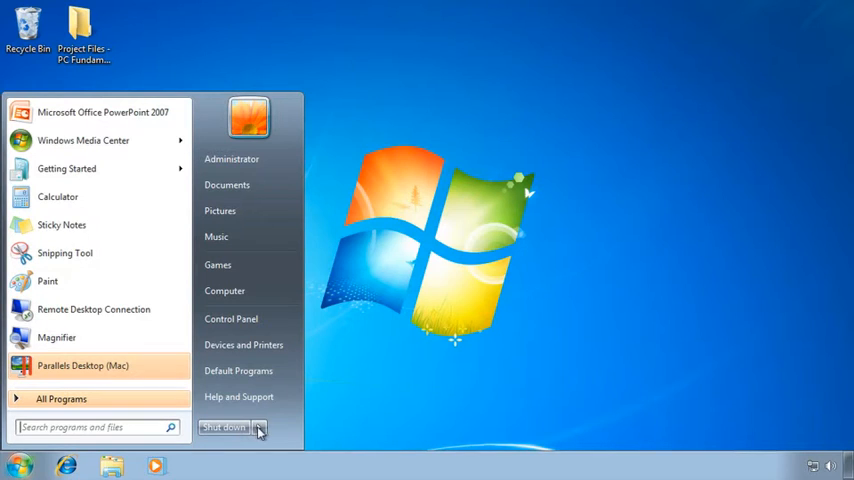
Step: Expand the Shut down arrow to reveal Switch user, Log off, Lock, Restart and Sleep
click(260, 427)
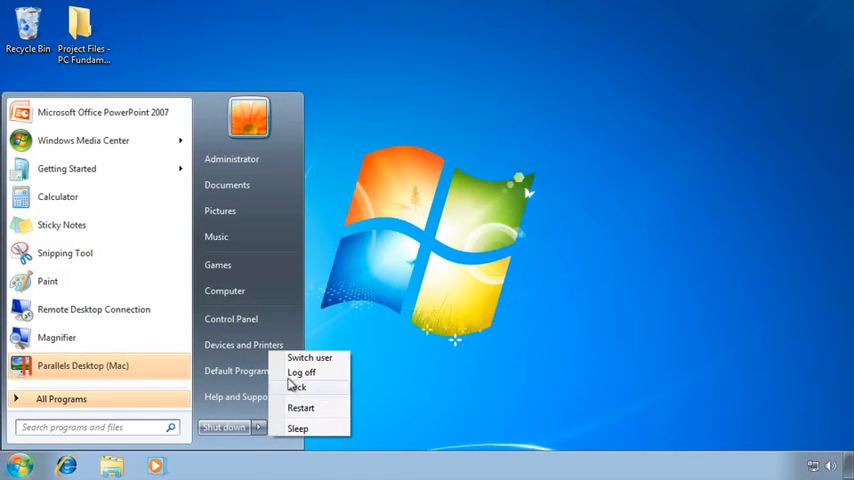
mouse_move(310, 358)
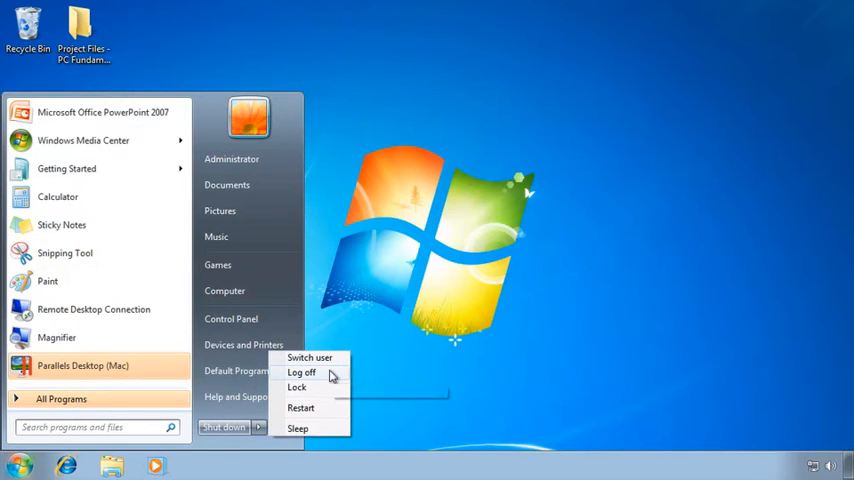
mouse_move(301, 372)
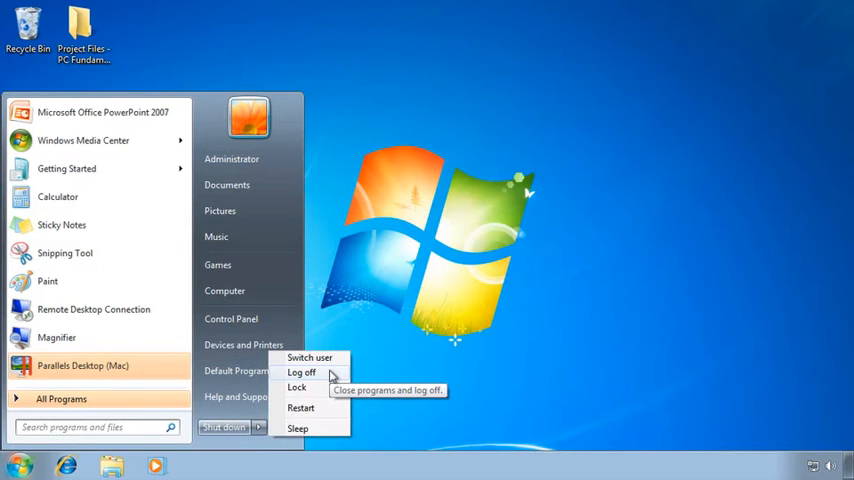
mouse_move(308, 388)
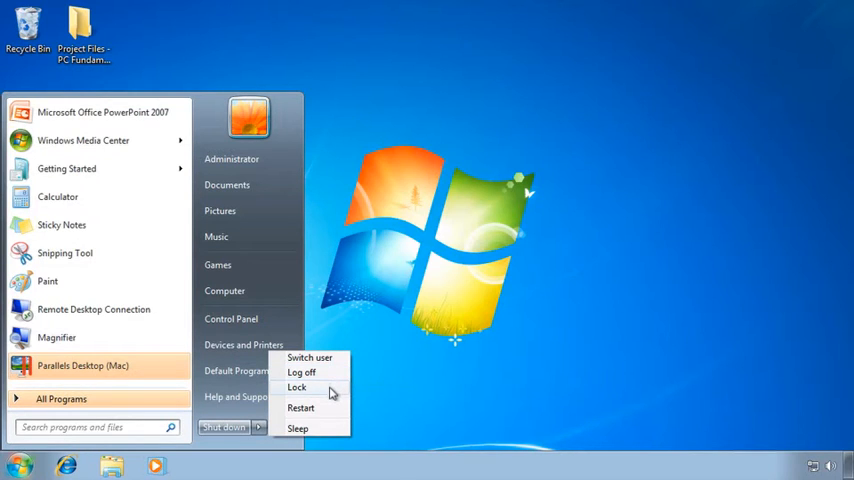
mouse_move(296, 387)
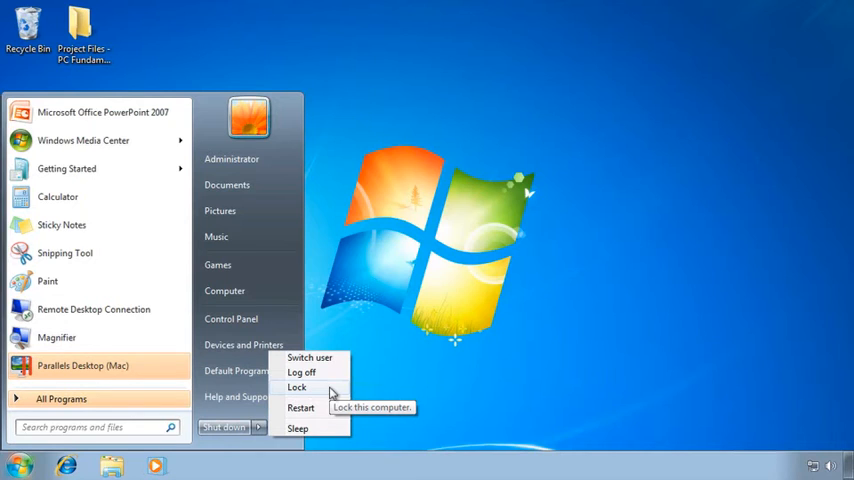
mouse_move(301, 407)
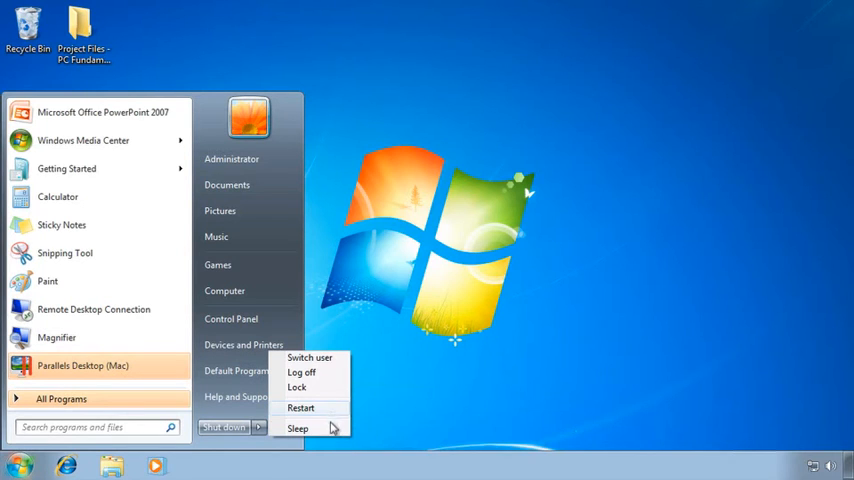
mouse_move(298, 428)
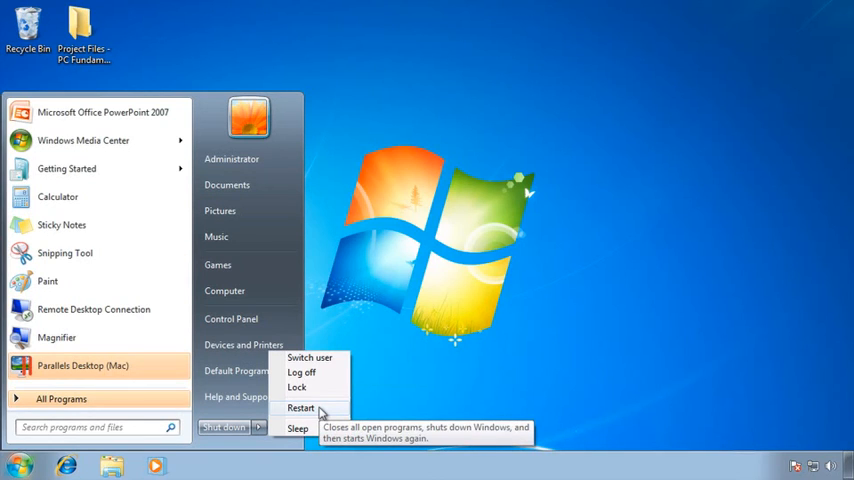
Step: Choose Restart from the Shut down submenu and let Windows reboot to the desktop
click(320, 413)
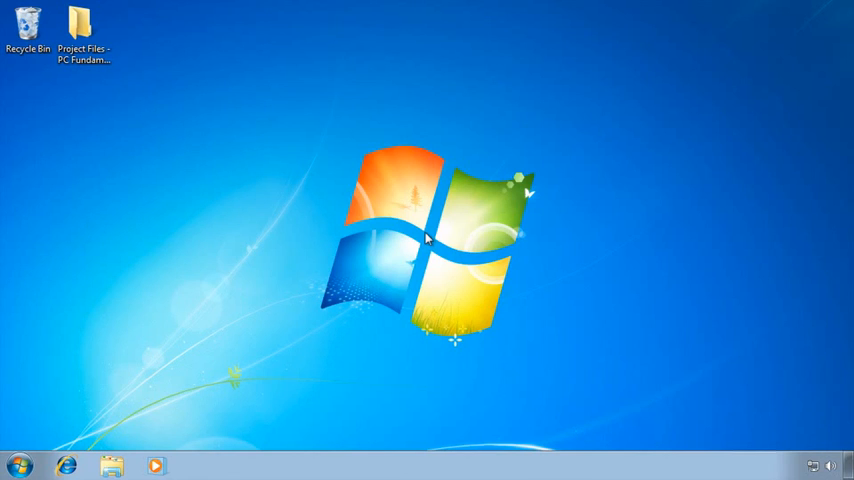
mouse_move(208, 365)
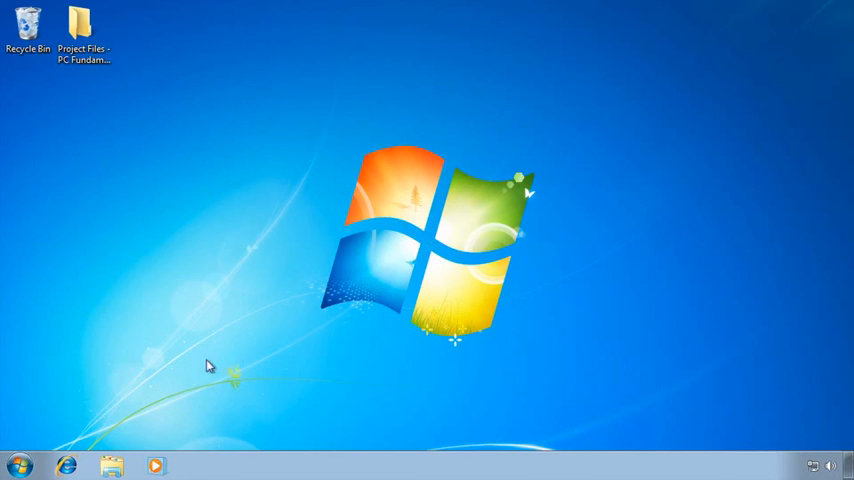
mouse_move(66, 442)
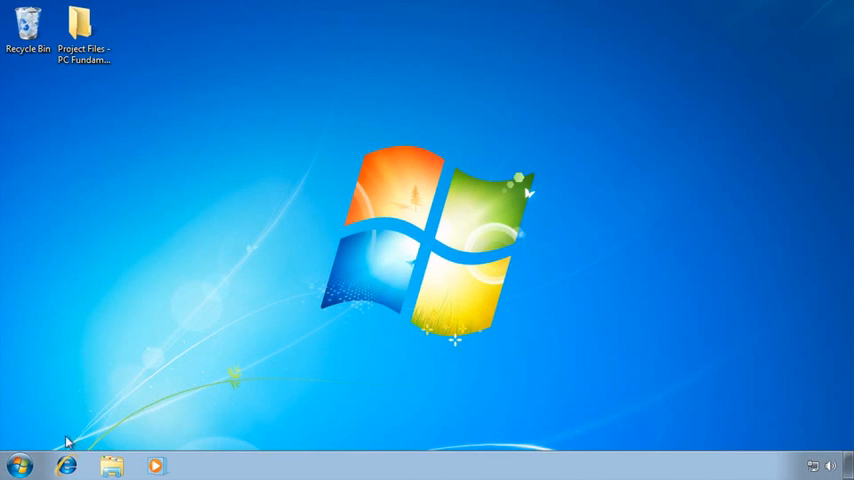
Step: Reopen the Start menu and choose Shut down to turn off the computer
click(18, 466)
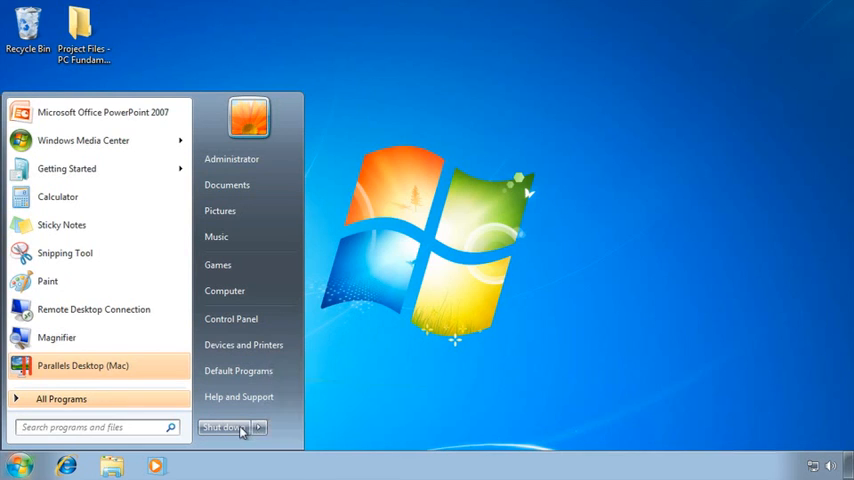
mouse_move(222, 427)
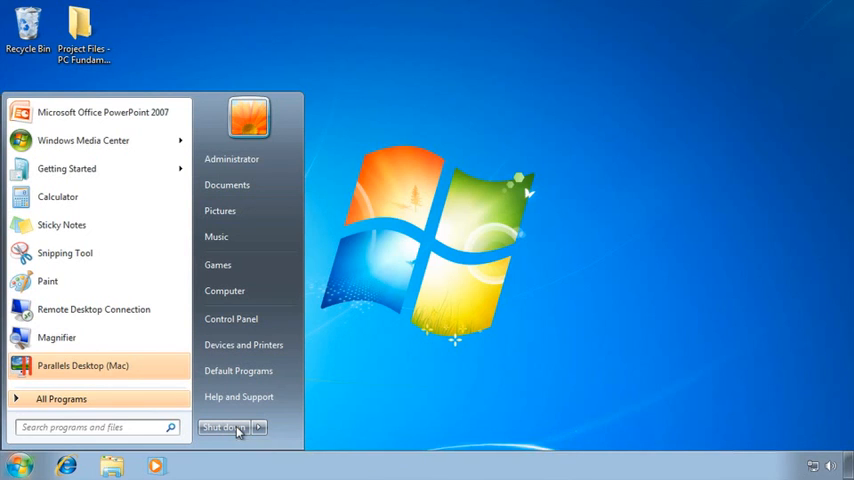
click(18, 466)
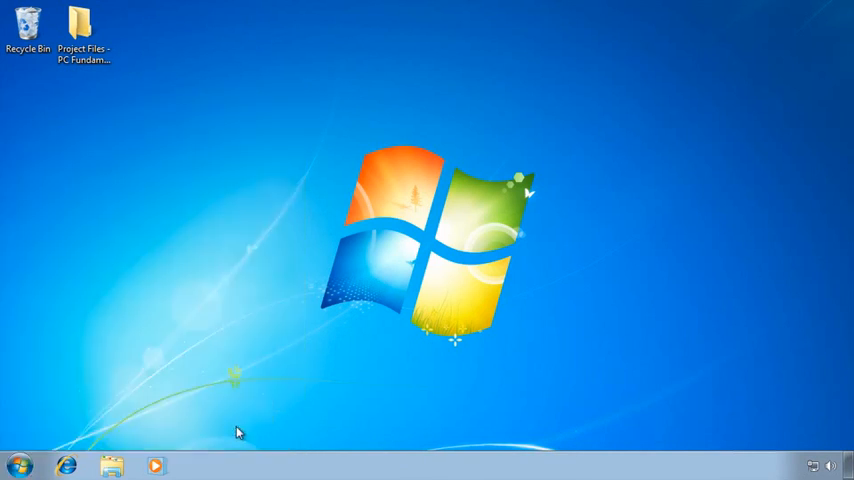